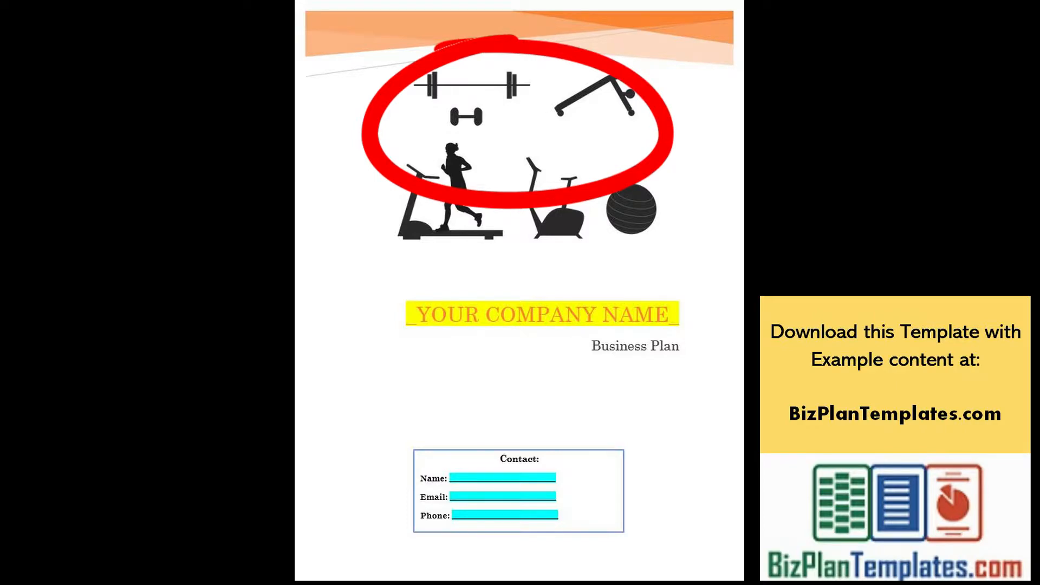
Move from the gym business plan cover page to the Table of Contents page
{"action": "left_click", "coordinate": [511, 130]}
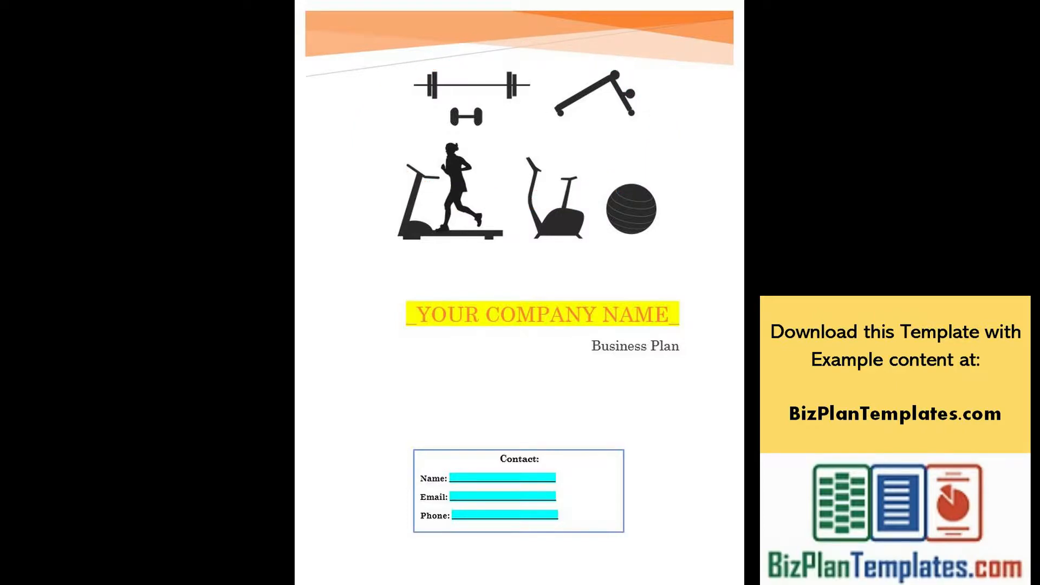
{"action": "left_click", "coordinate": [376, 93]}
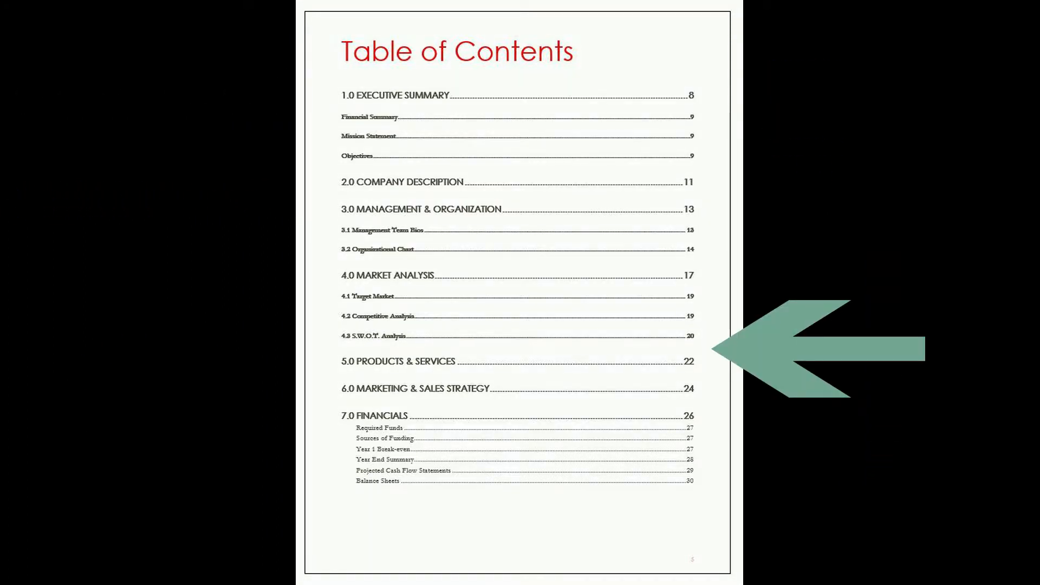
{"action": "left_click", "coordinate": [364, 46]}
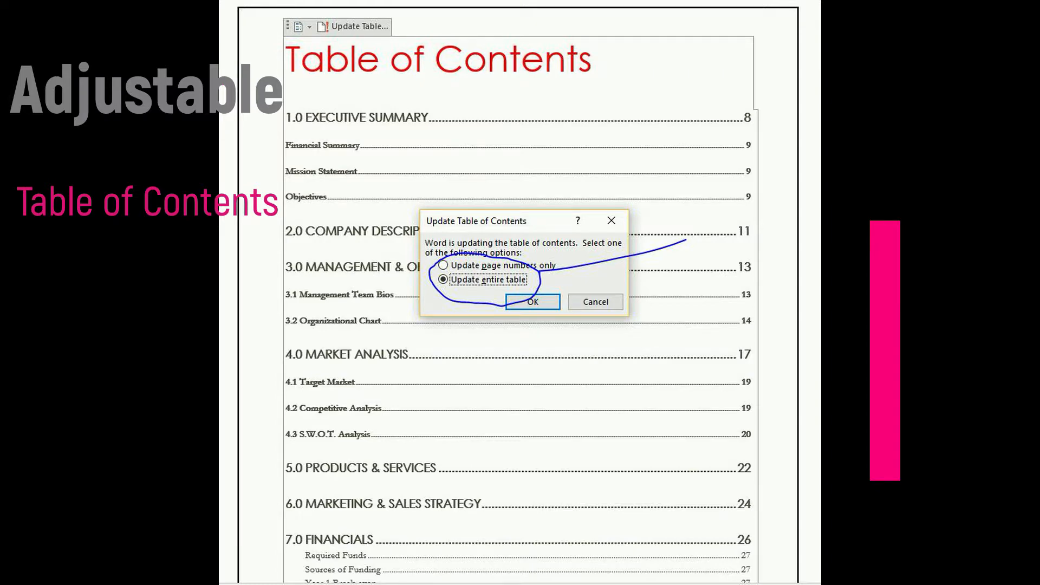
Refresh the table of contents, choosing 'Update page numbers only'
{"action": "left_click", "coordinate": [442, 265]}
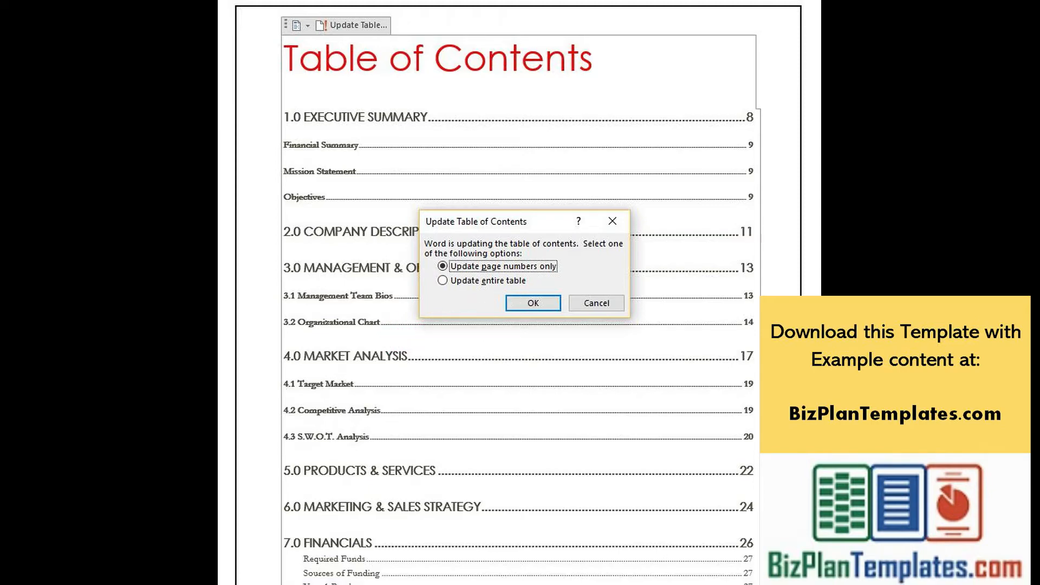
{"action": "left_click", "coordinate": [531, 302]}
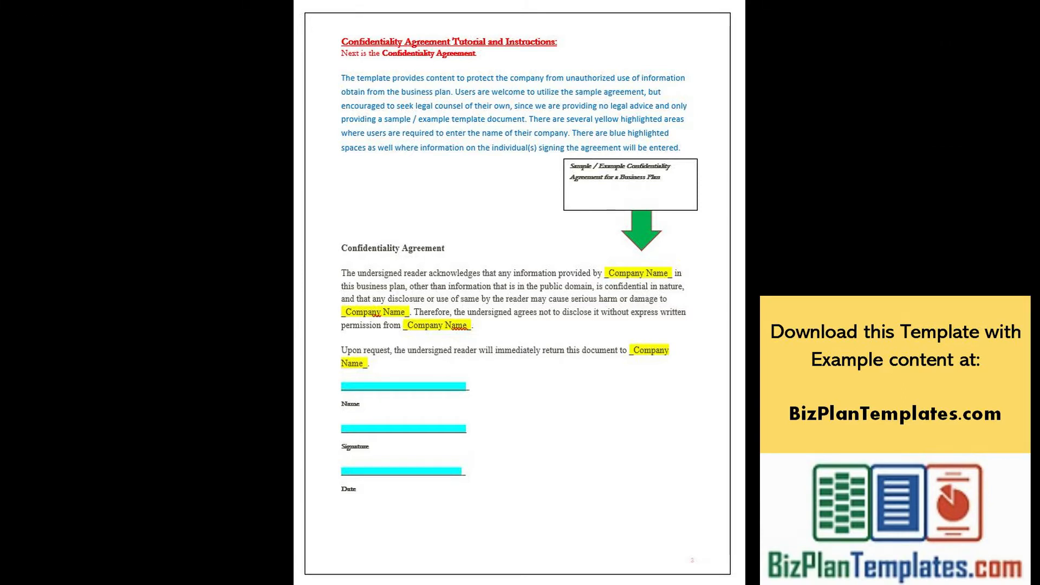
Scroll down through the Confidentiality Agreement to its signature lines
{"action": "scroll", "scroll_direction": "down", "scroll_amount": 3}
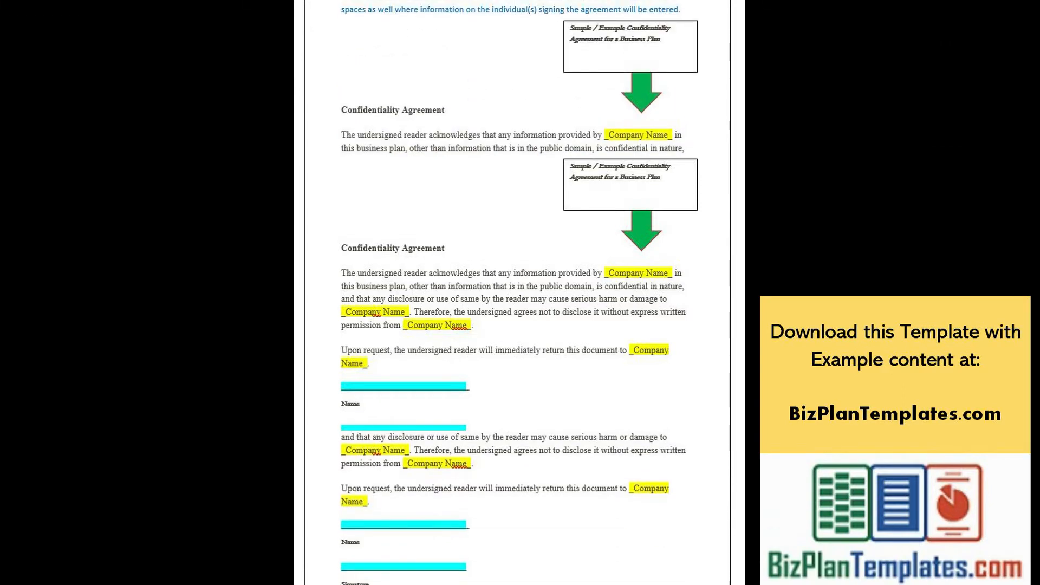